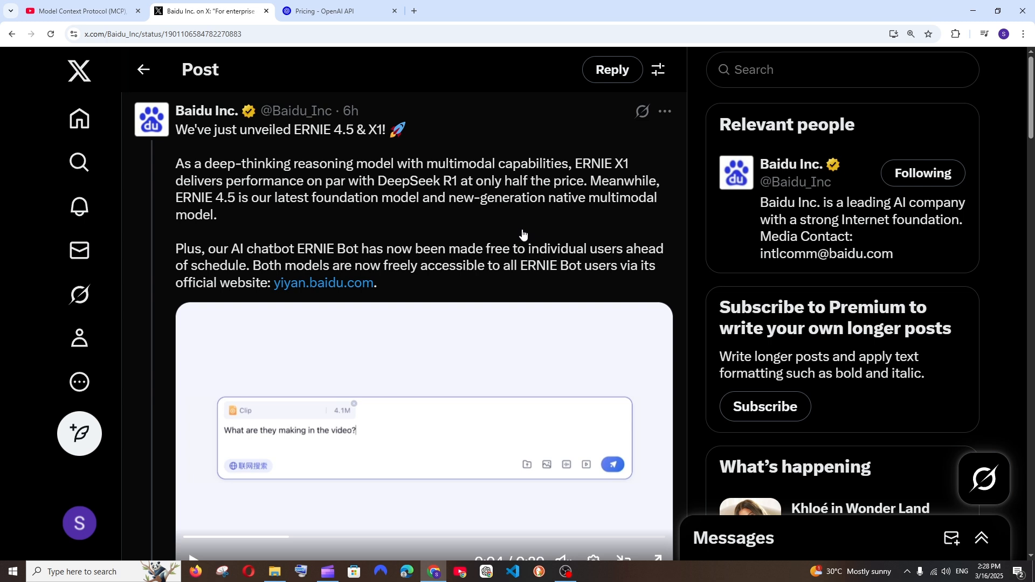
mouse_move(338, 152)
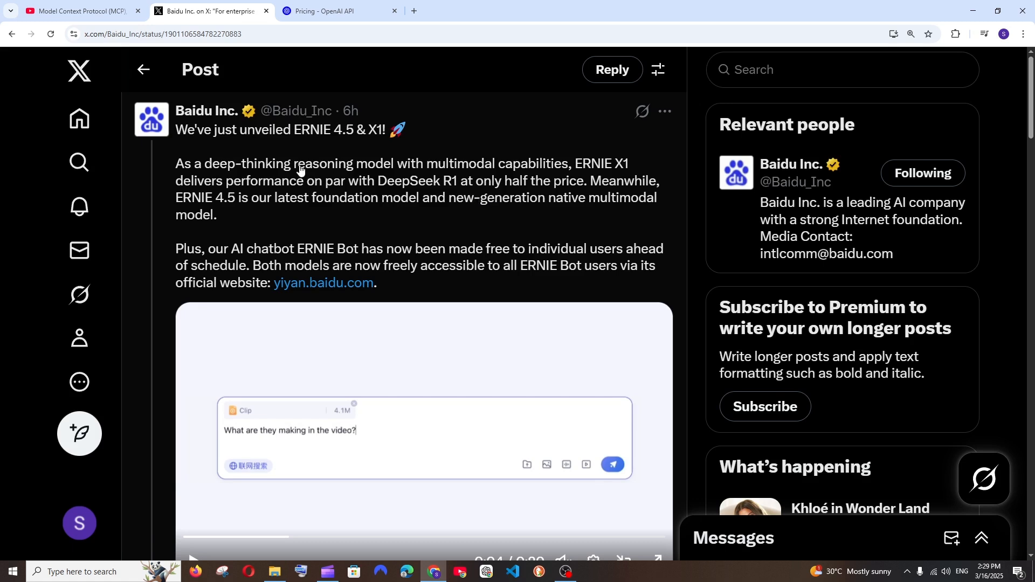
mouse_move(371, 192)
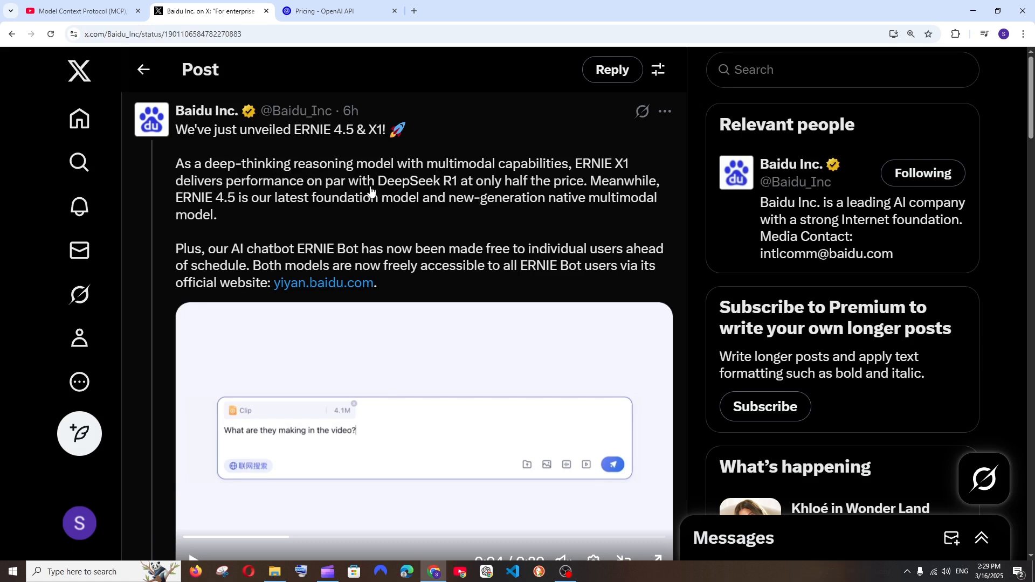
mouse_move(425, 193)
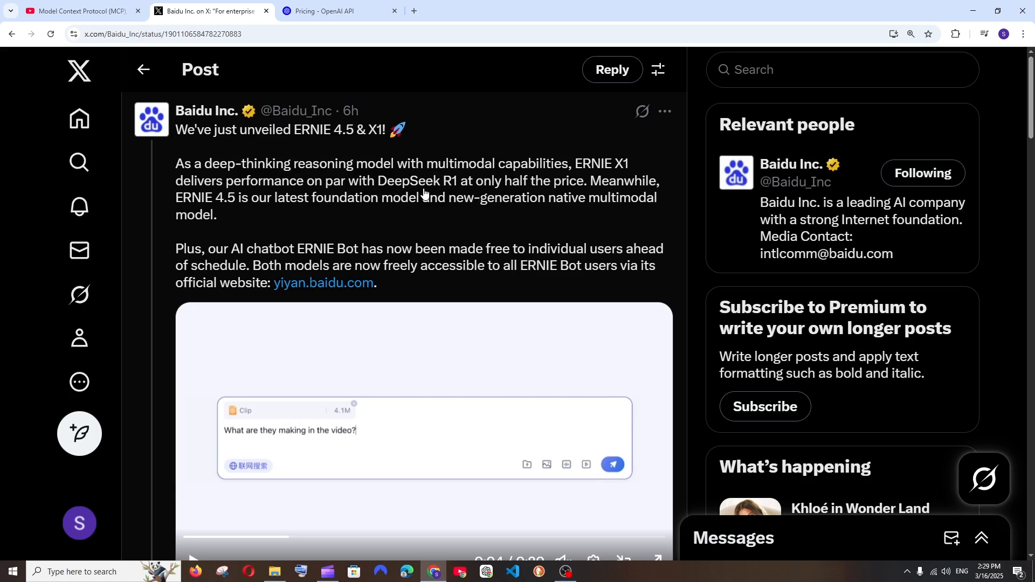
mouse_move(480, 191)
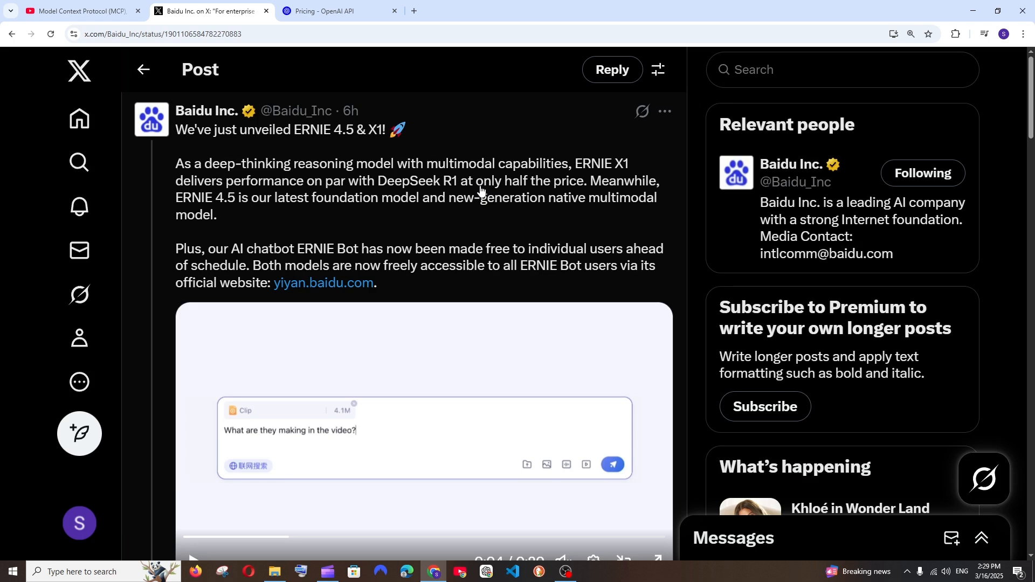
mouse_move(520, 189)
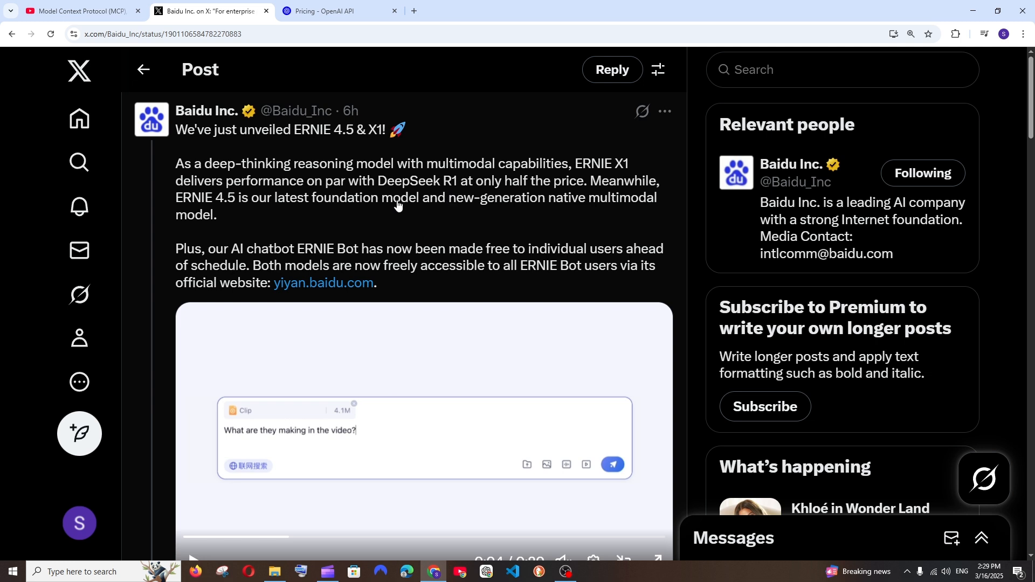
mouse_move(395, 210)
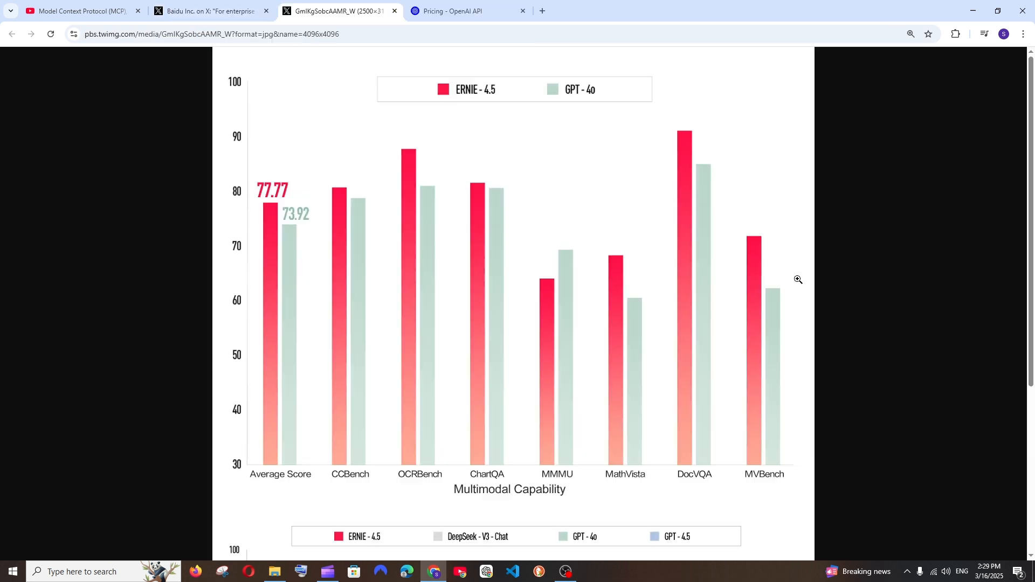
mouse_move(505, 107)
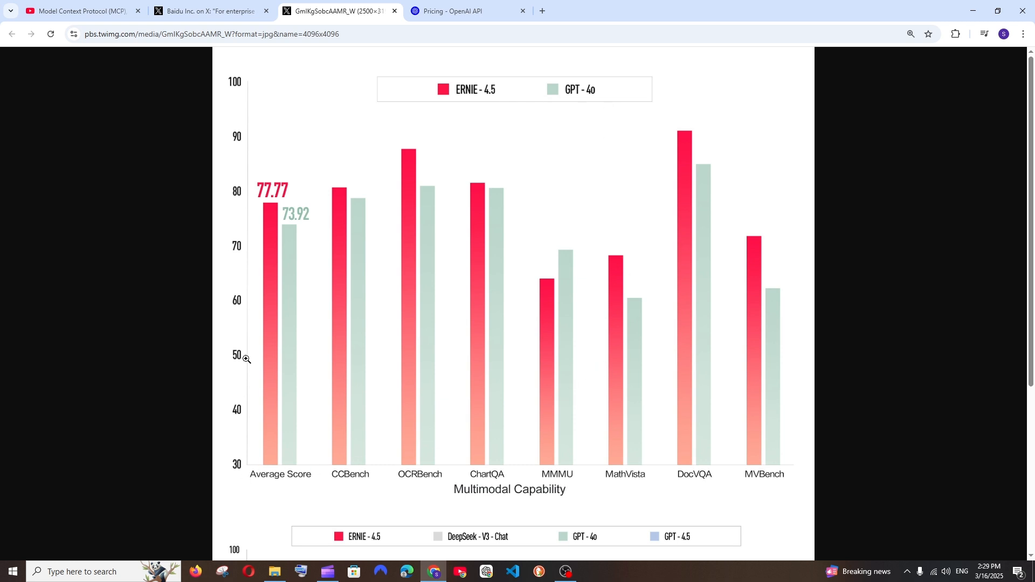
mouse_move(575, 124)
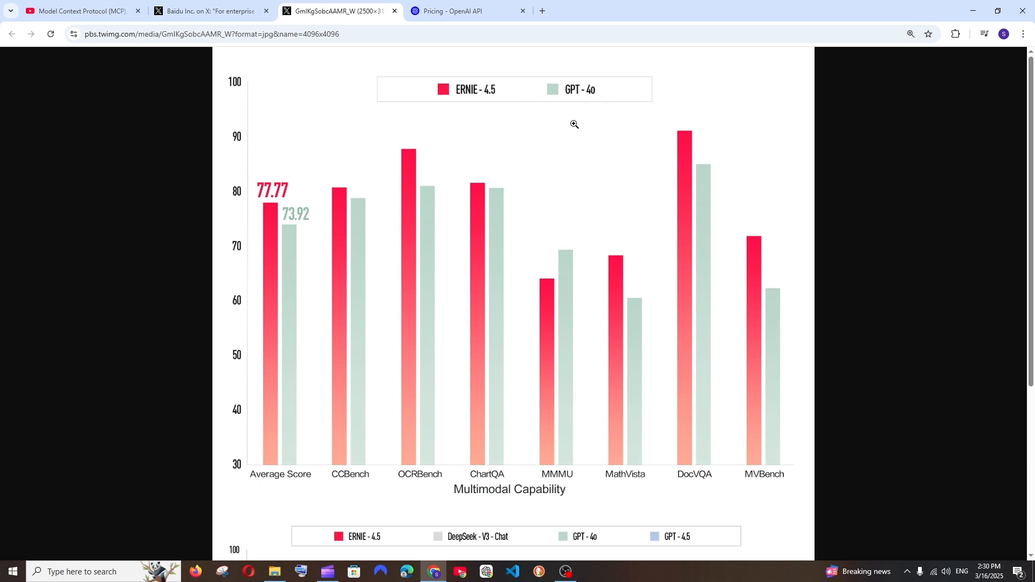
mouse_move(592, 92)
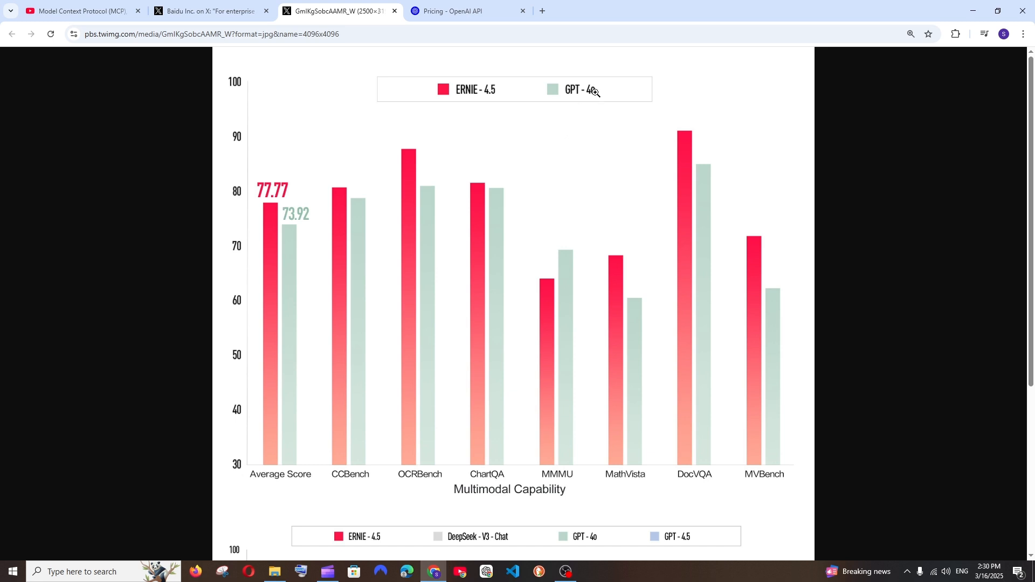
mouse_move(549, 188)
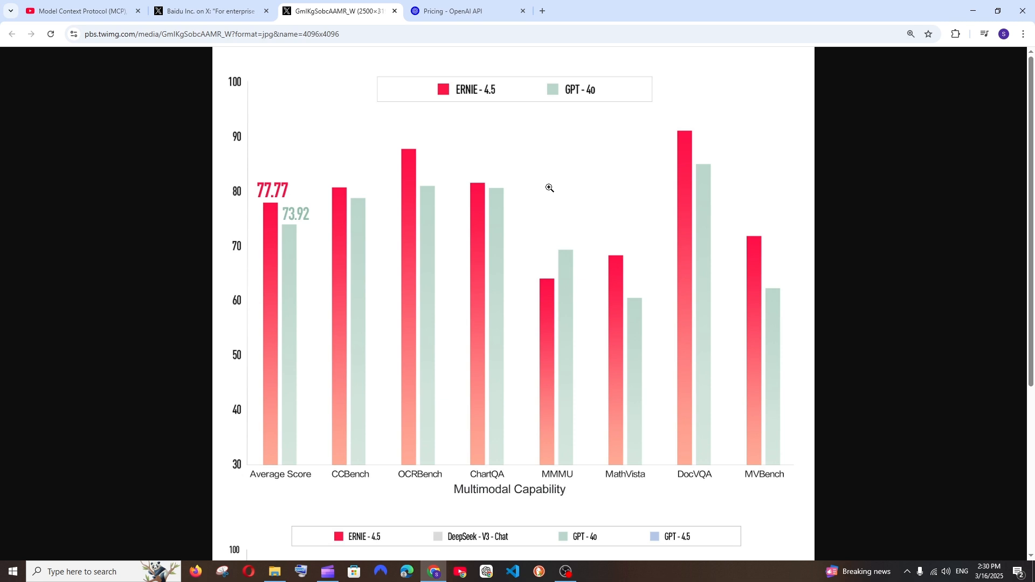
Scroll the enlarged image to the Text Capability chart, then return to Baidu's announcement post
scroll(down, 3)
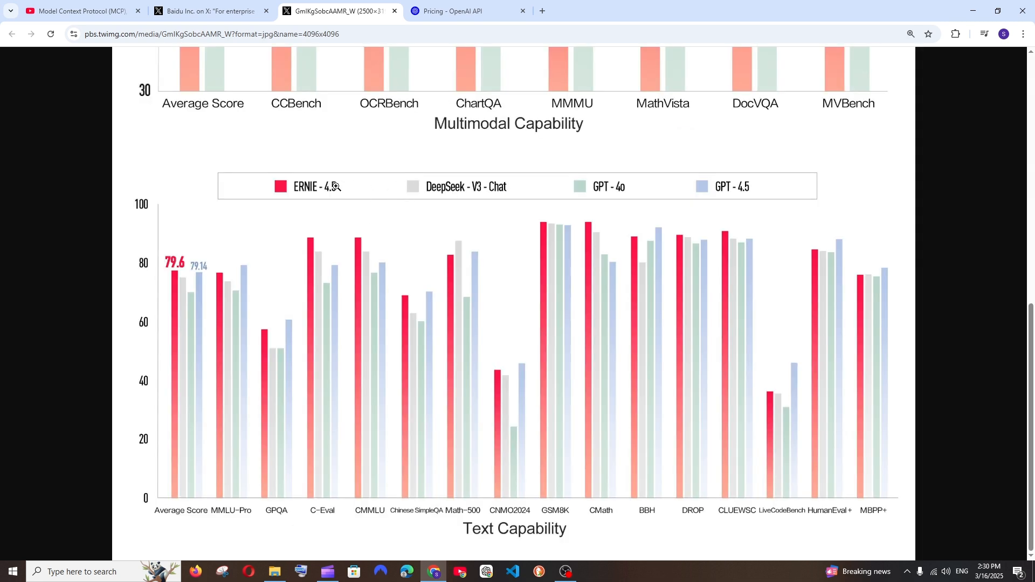
mouse_move(490, 211)
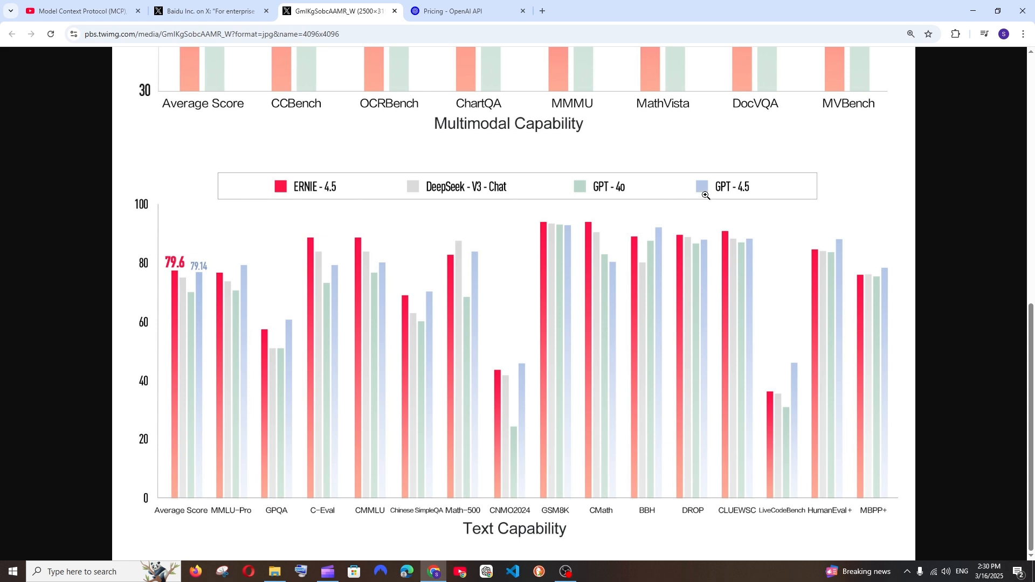
mouse_move(735, 310)
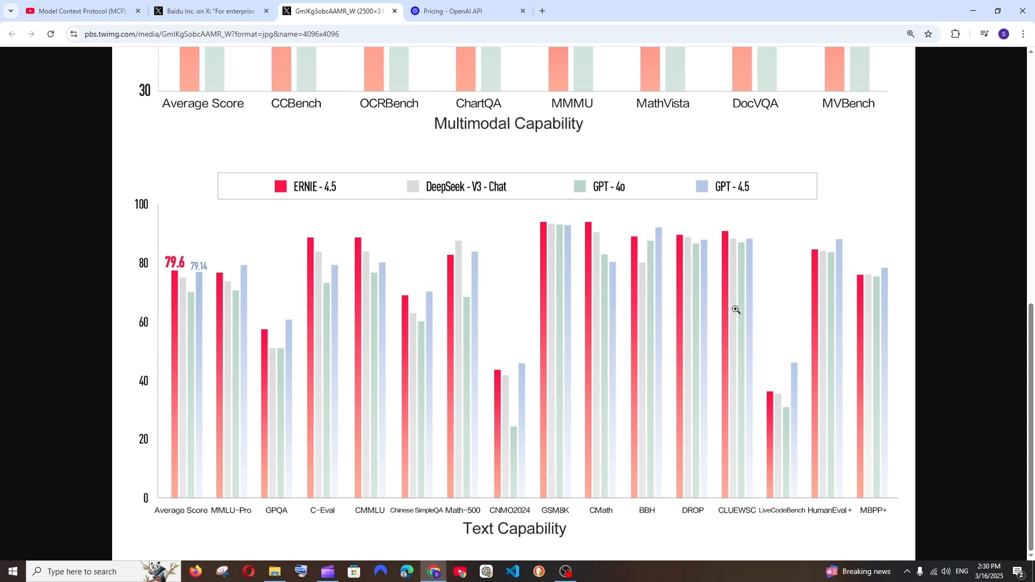
mouse_move(335, 317)
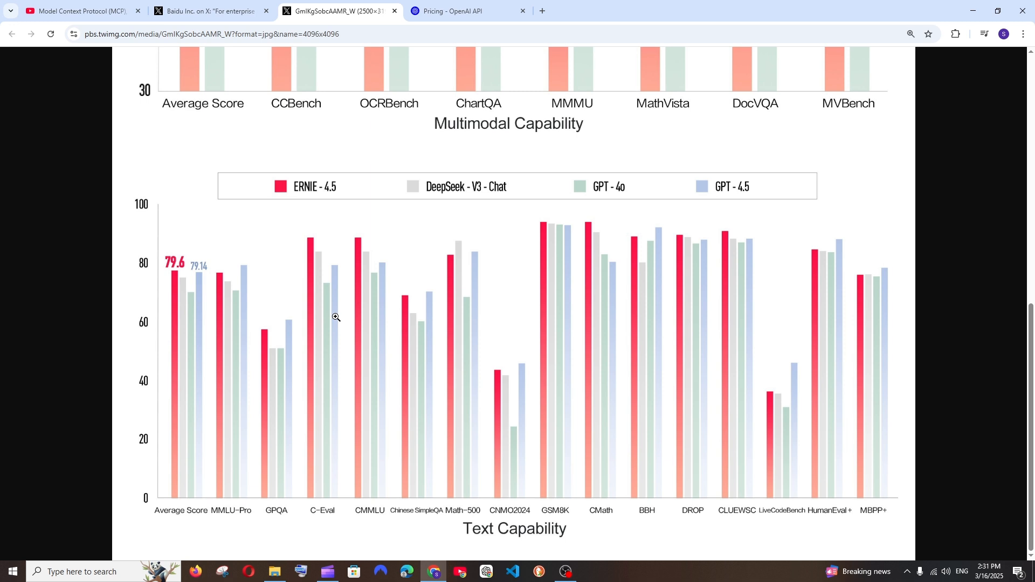
mouse_move(717, 346)
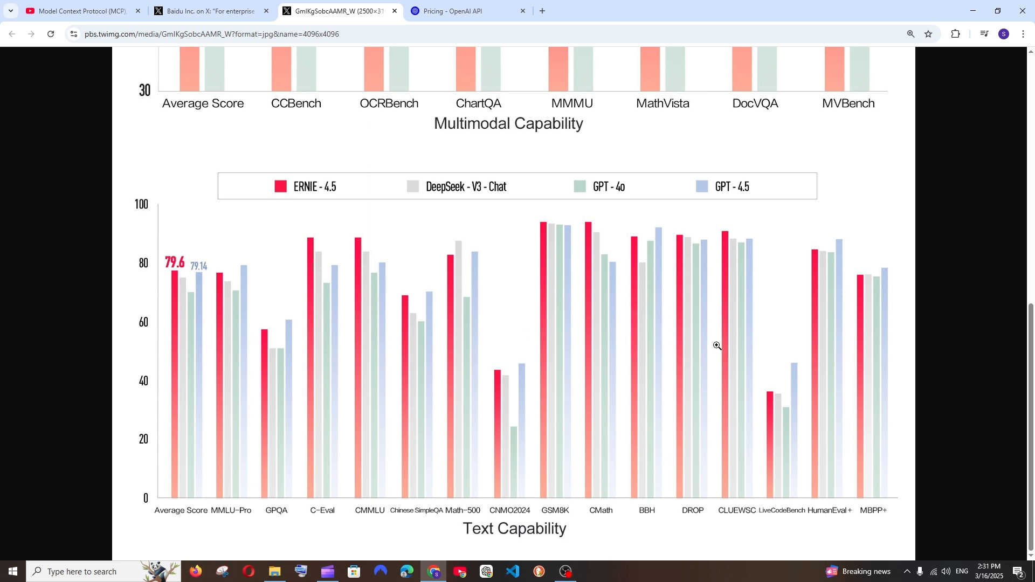
mouse_move(520, 310)
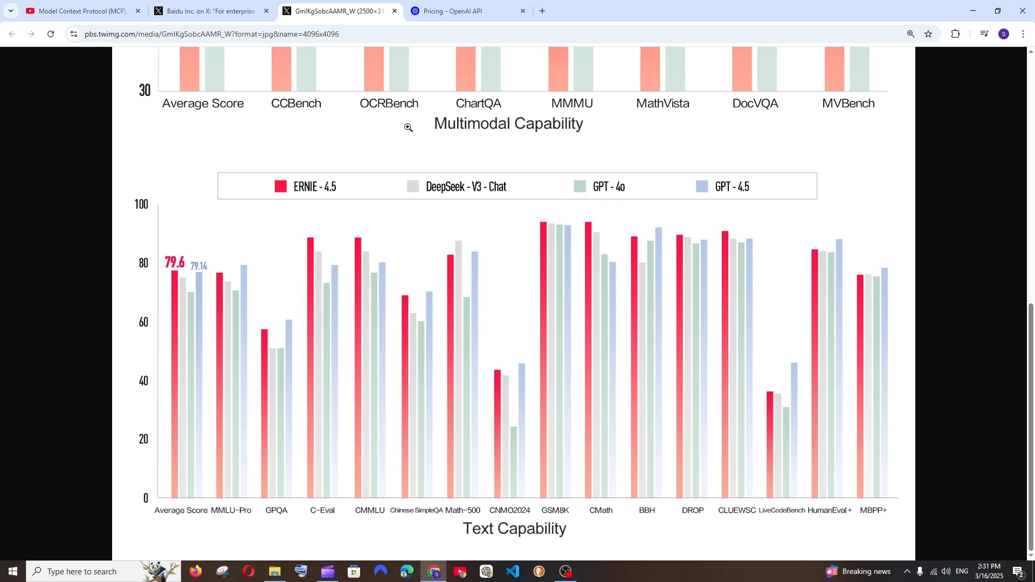
click(210, 11)
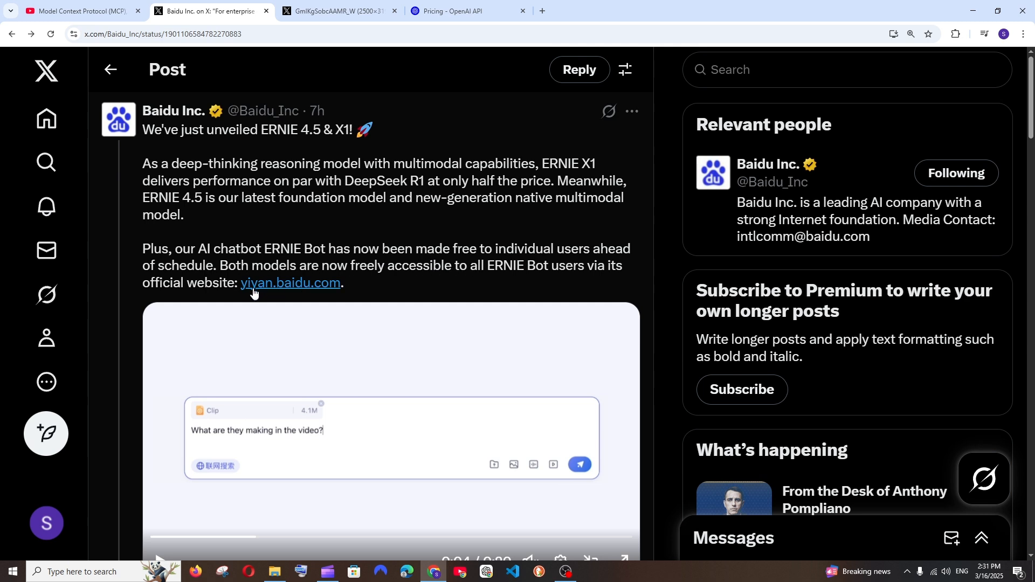
mouse_move(289, 282)
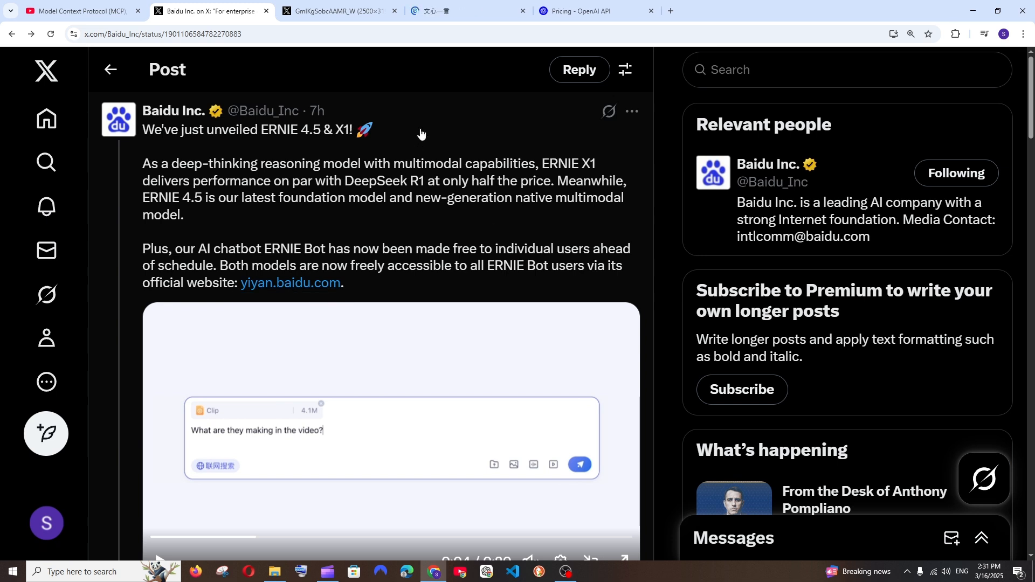
Visit the newly opened 文心一言 (yiyan.baidu.com) tab, then switch back to Baidu's X post
click(289, 282)
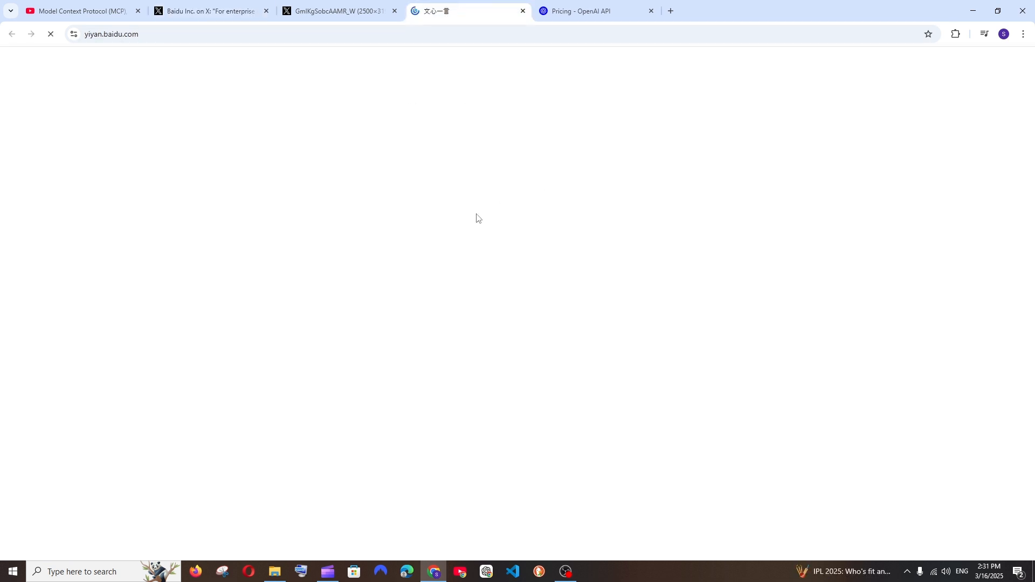
click(212, 11)
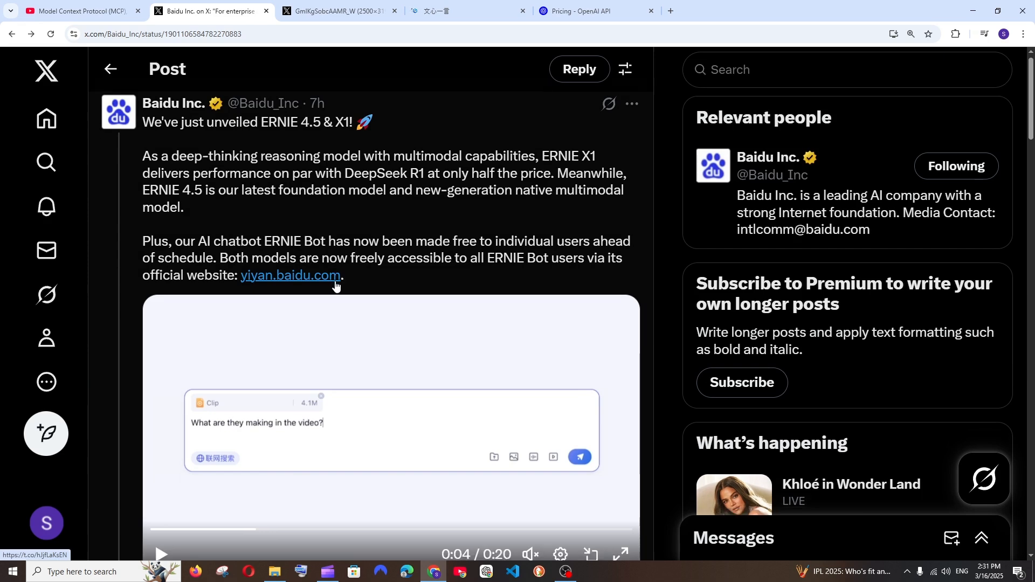
Scroll down Baidu's thread past the benchmark posts to the API pricing and open-source plan replies
scroll(down, 3)
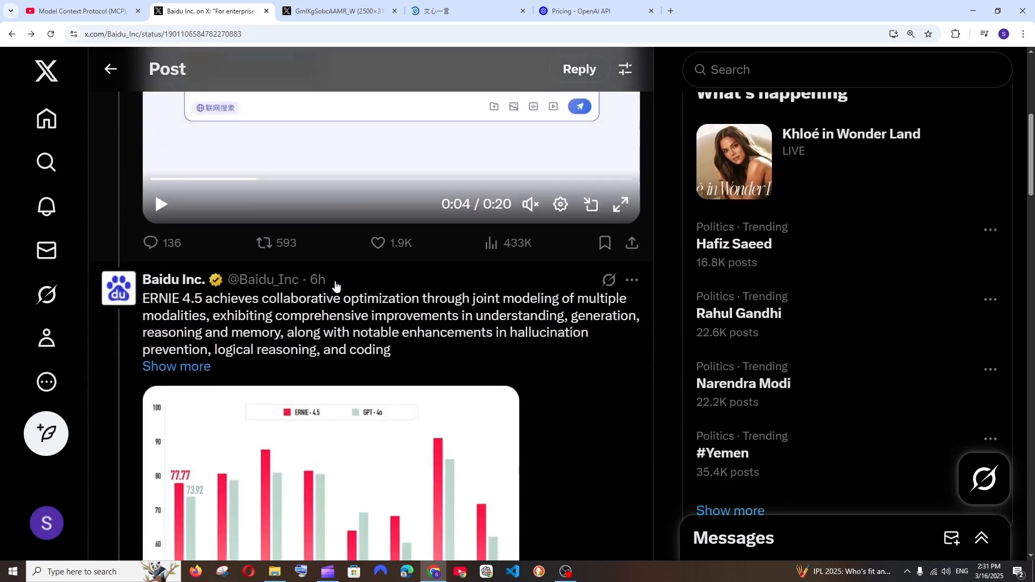
scroll(down, 3)
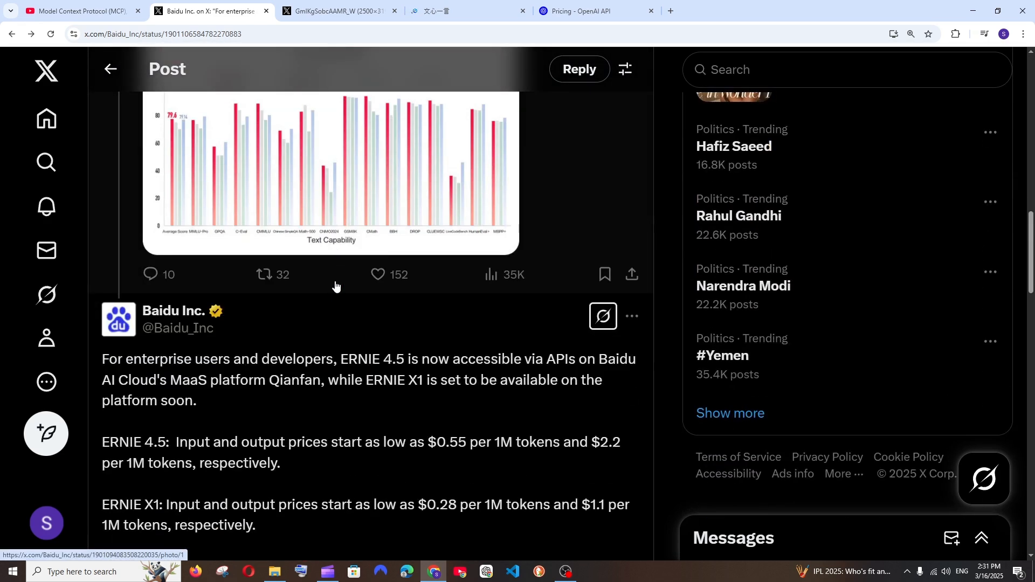
scroll(down, 3)
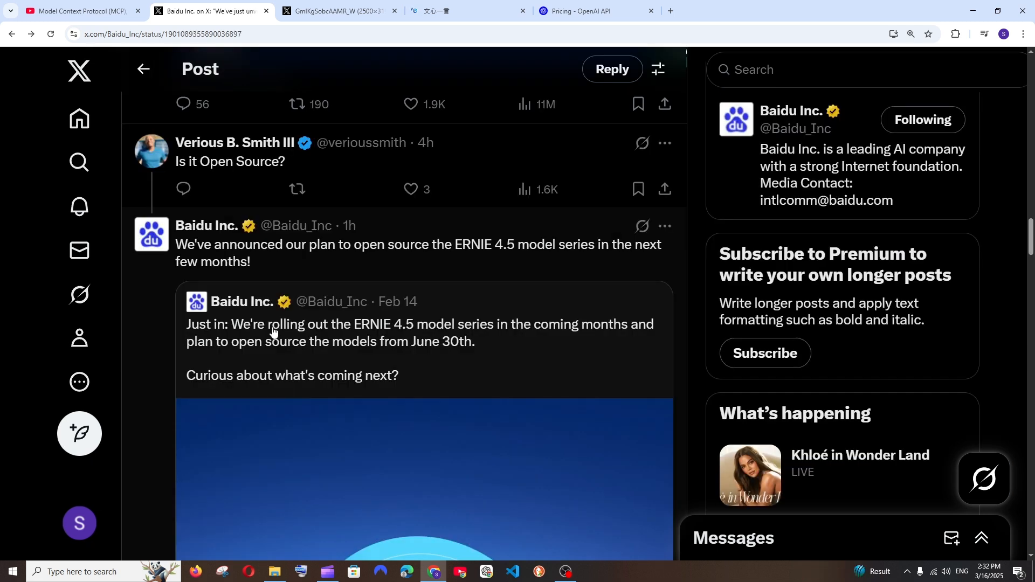
mouse_move(454, 297)
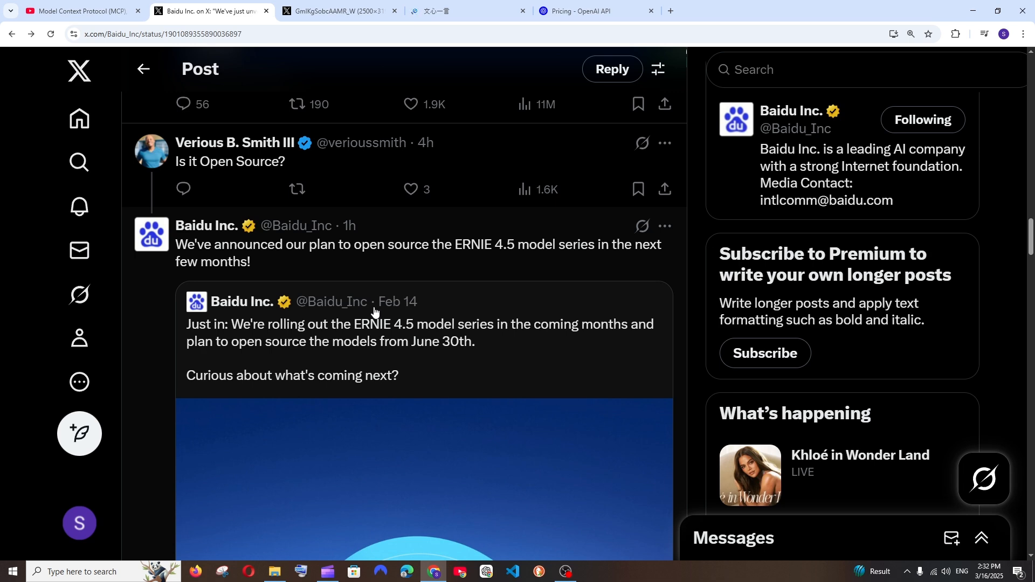
mouse_move(377, 361)
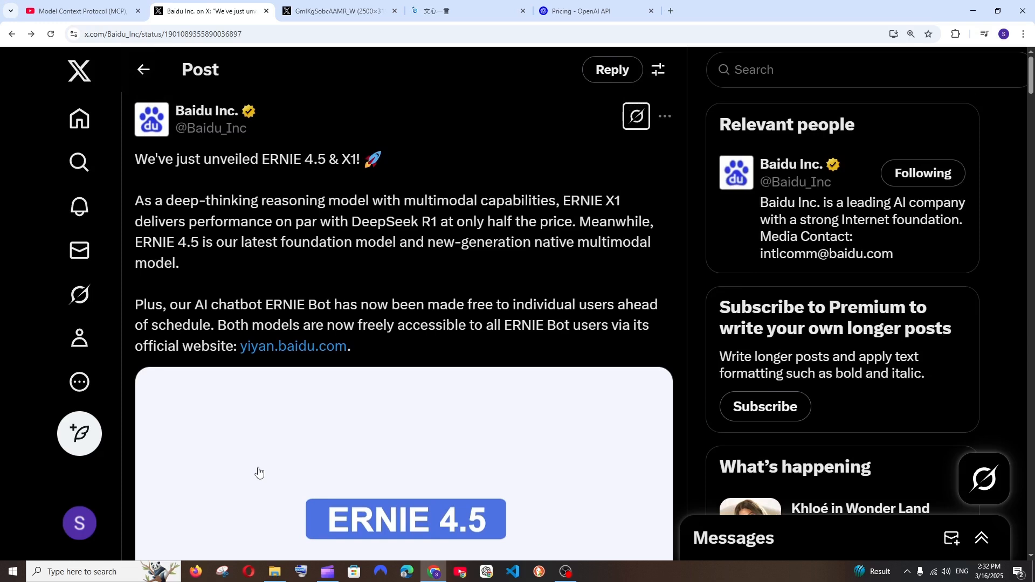
mouse_move(261, 466)
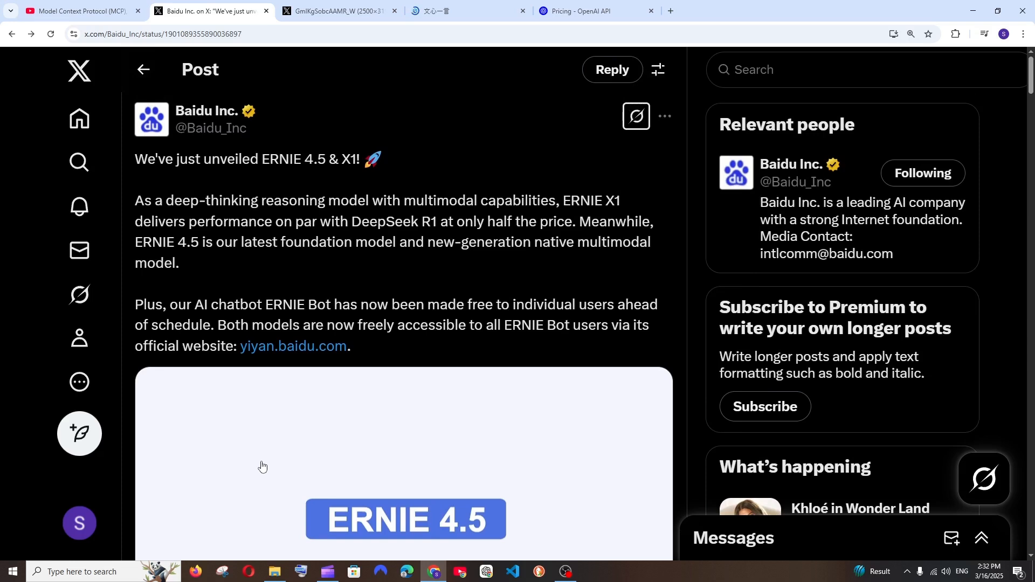